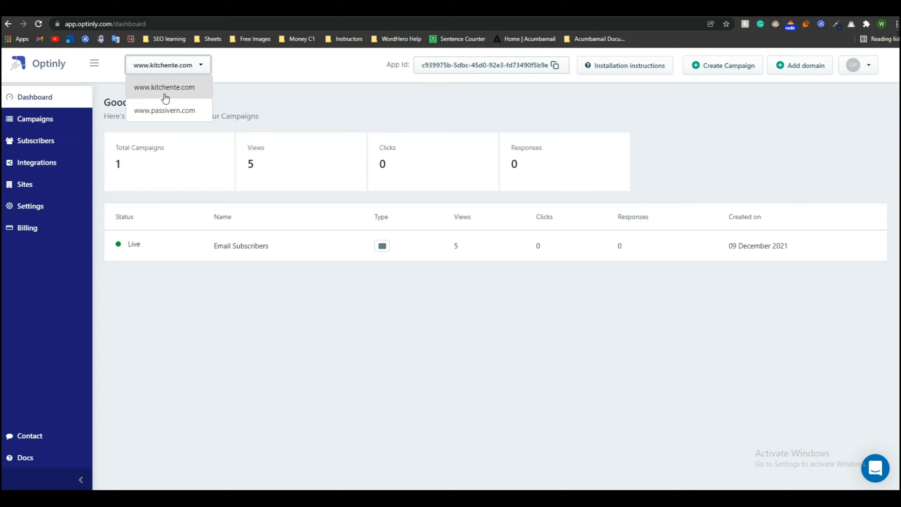
mouse_move(188, 95)
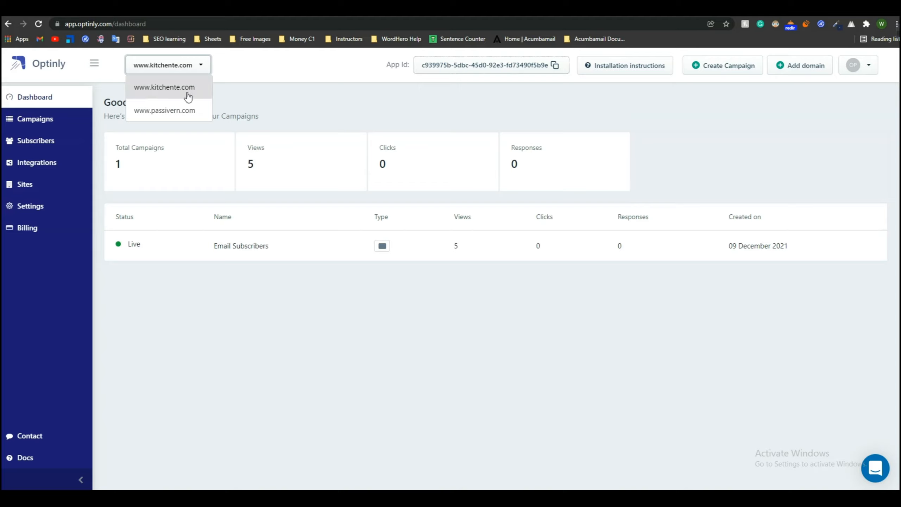
mouse_move(177, 93)
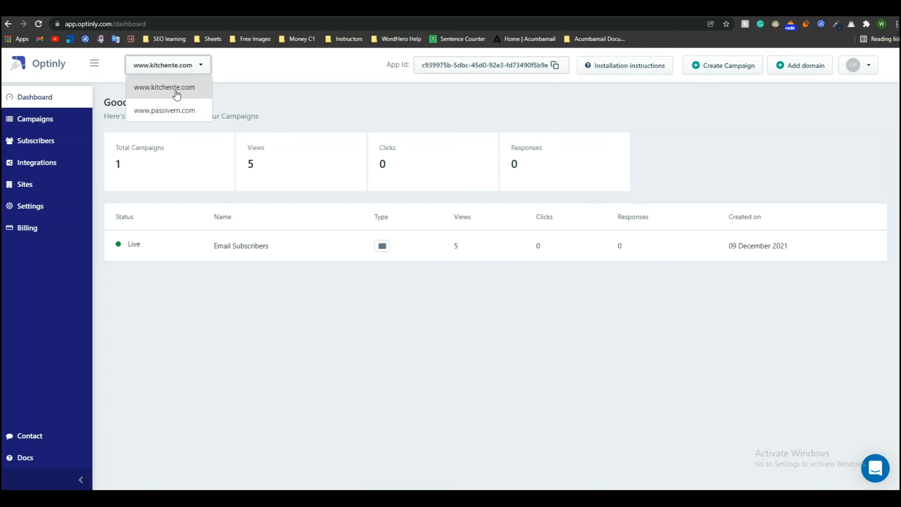
Go to Optinly's Campaigns page listing the live Email Subscribers campaign.
left_click(34, 119)
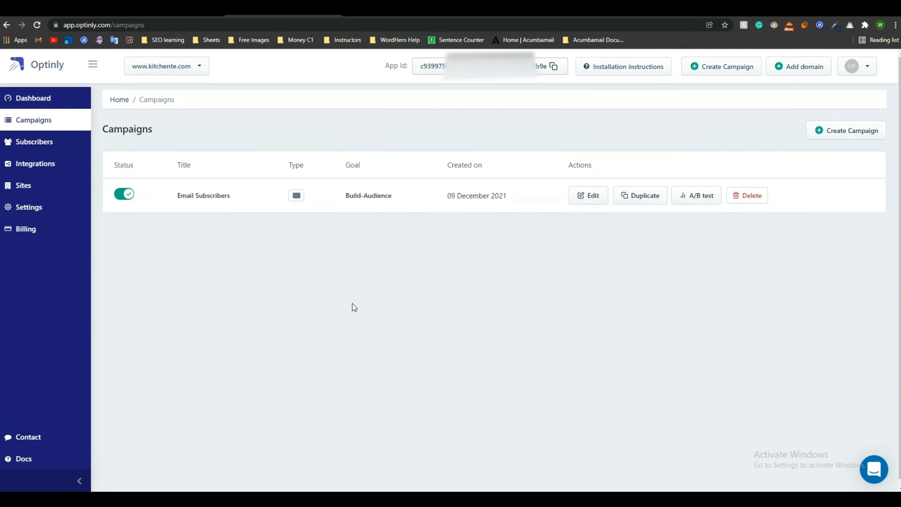
mouse_move(773, 73)
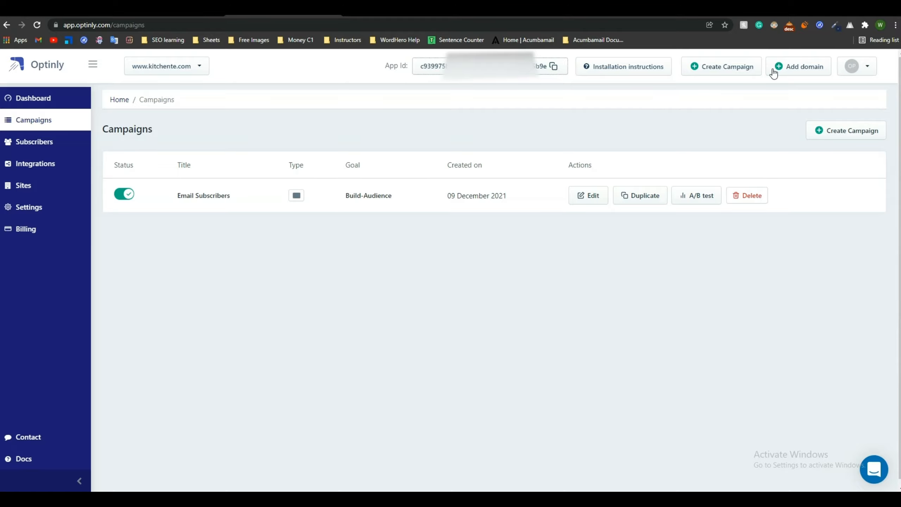
mouse_move(622, 66)
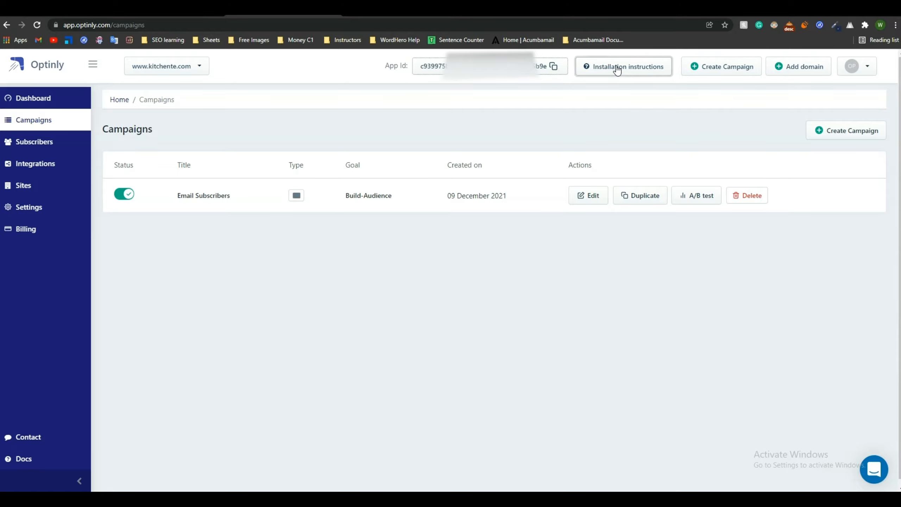
Copy Optinly's JavaScript embed code from the installation instructions.
left_click(622, 66)
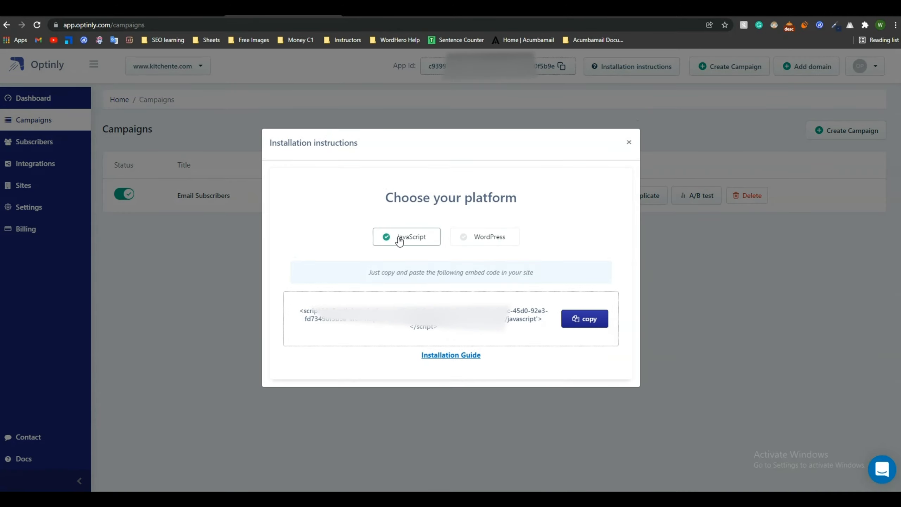
double_click(411, 237)
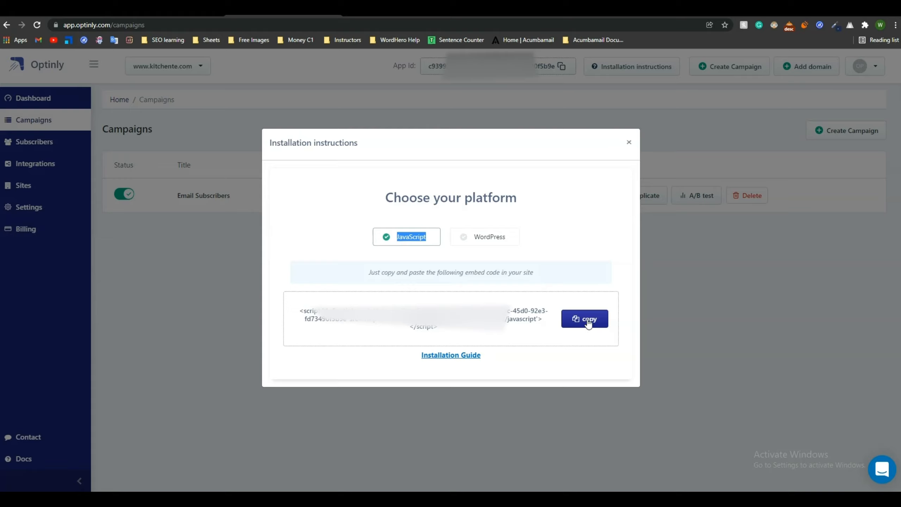
left_click(583, 318)
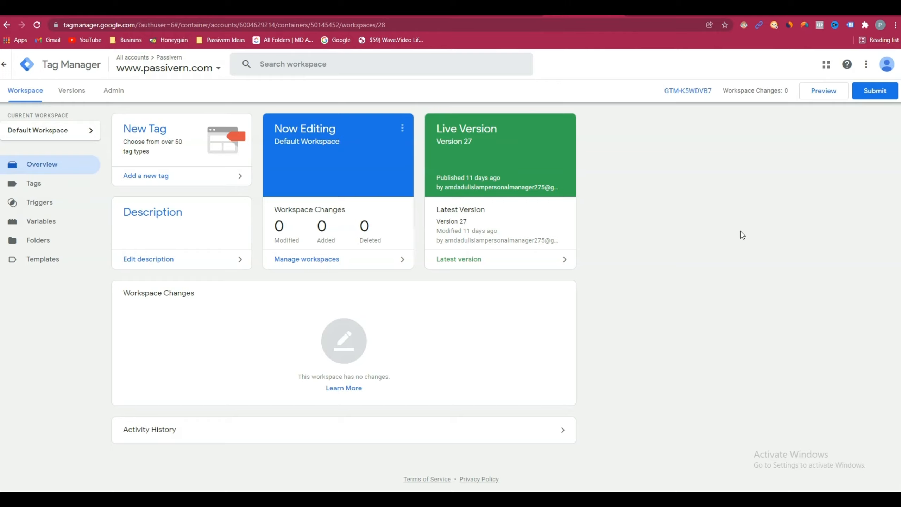
mouse_move(878, 39)
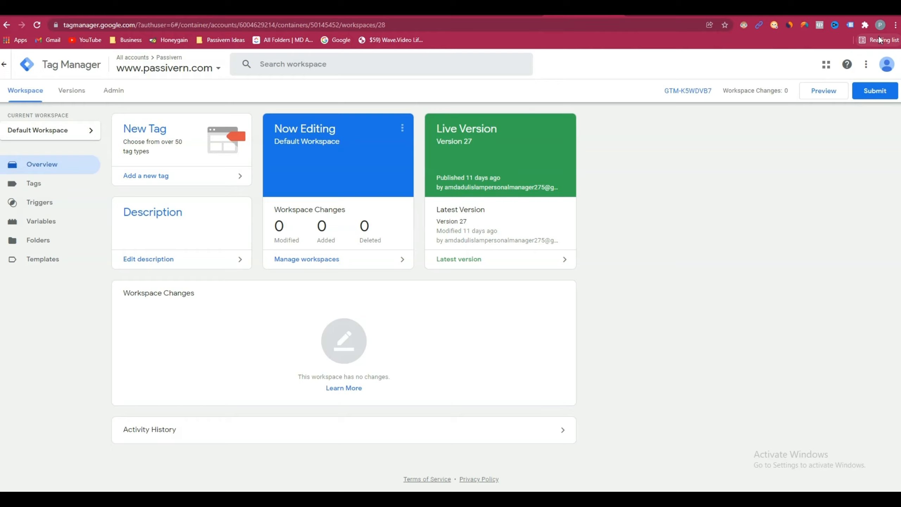
mouse_move(697, 284)
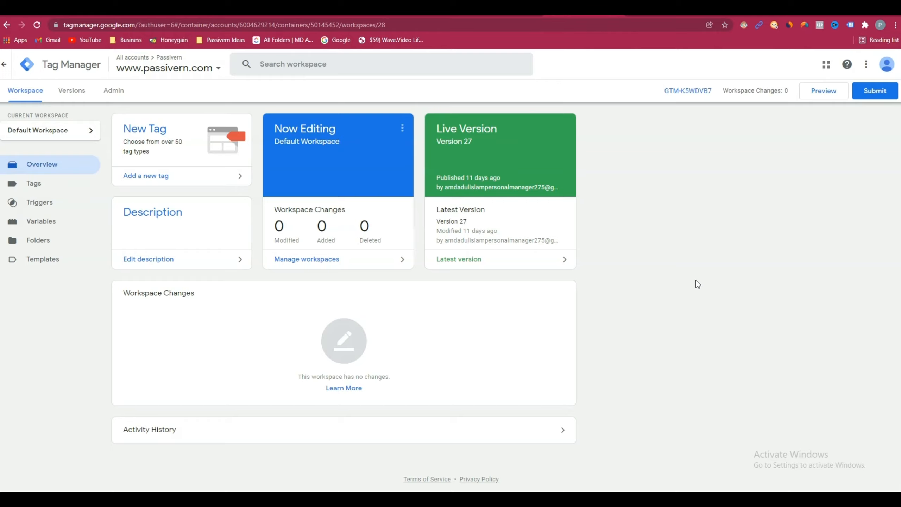
mouse_move(657, 353)
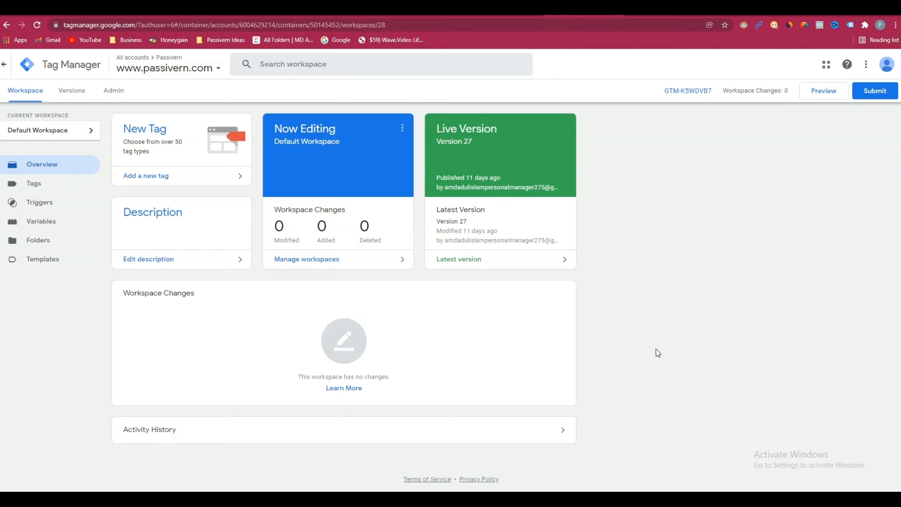
mouse_move(627, 267)
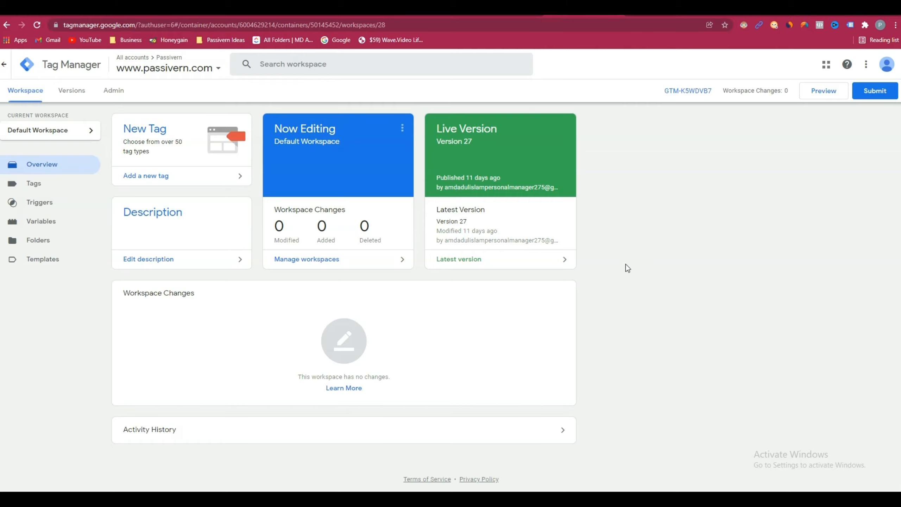
Create a new tag named 'Optinly Tag' of type Custom HTML with the embed script.
left_click(146, 175)
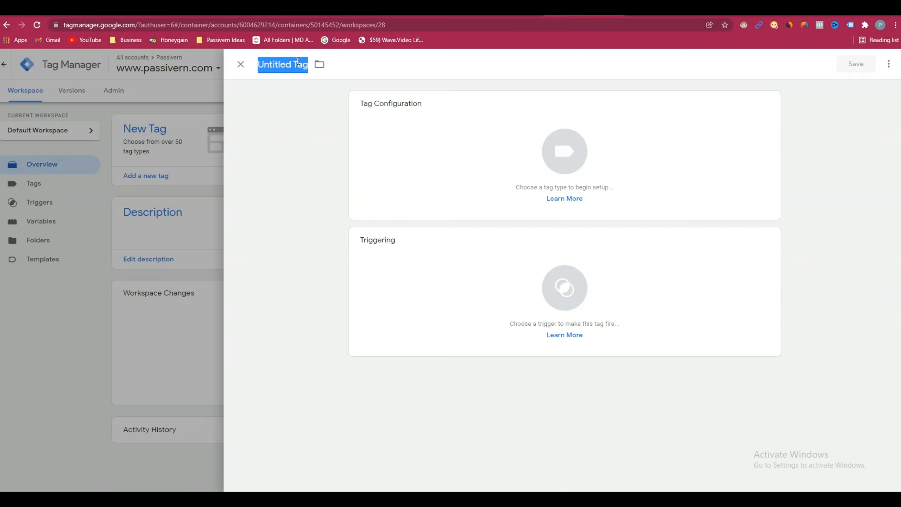
type("Optinly")
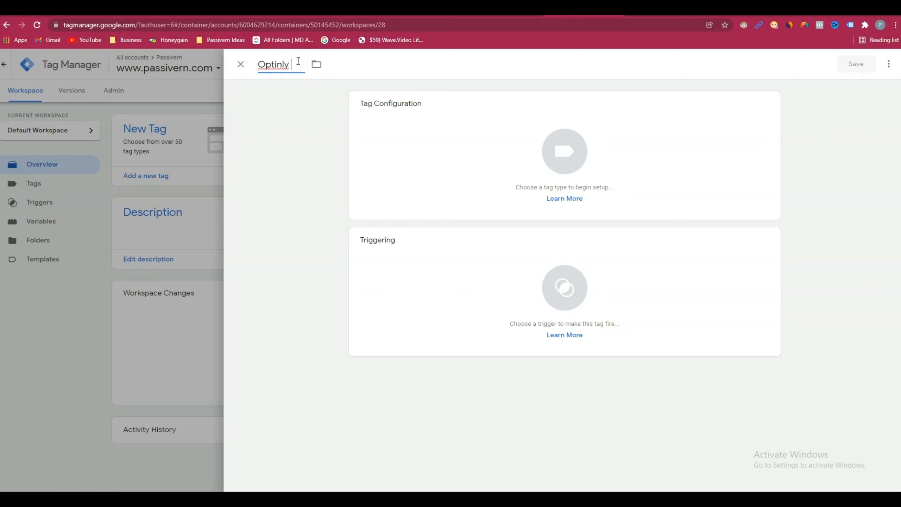
type("Tag")
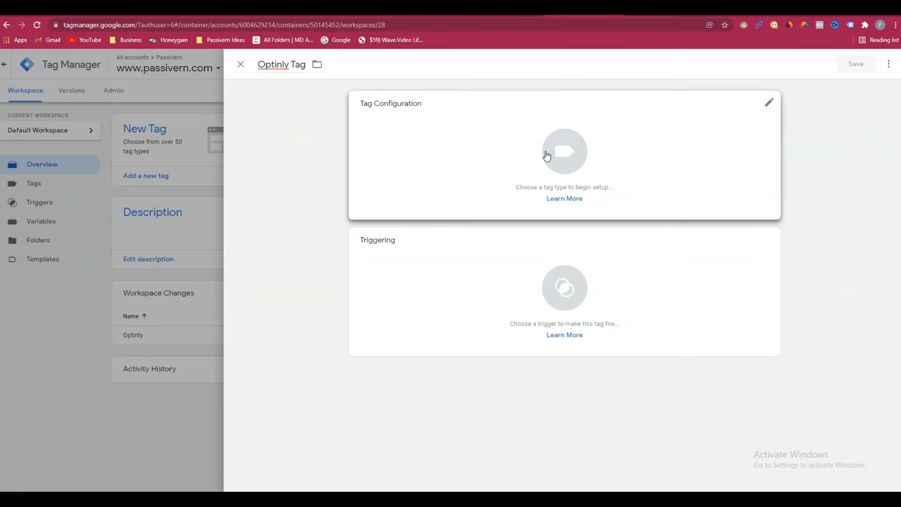
left_click(564, 152)
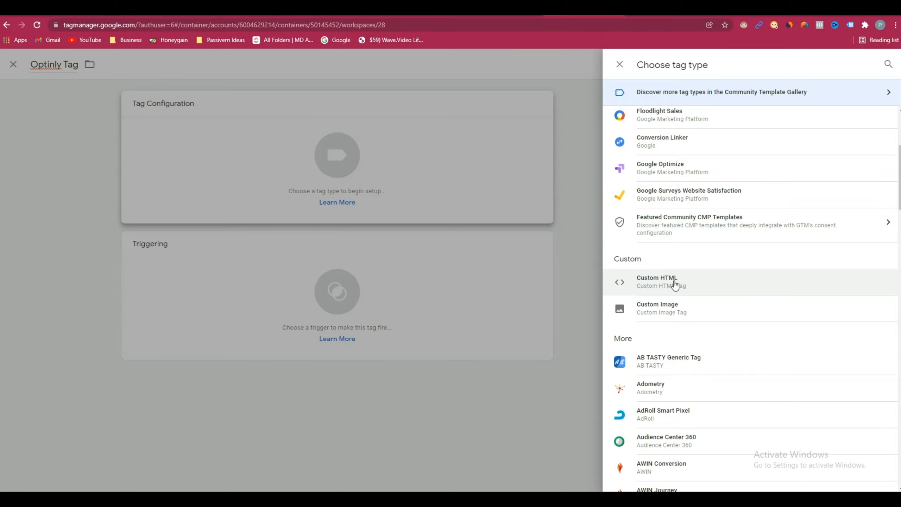
left_click(656, 281)
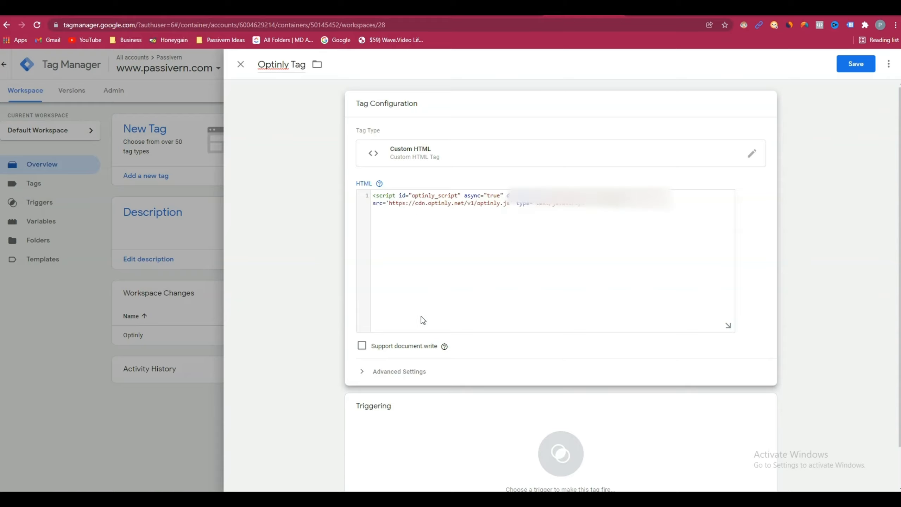
Enable document.write support and set the tag to fire once per page.
left_click(361, 346)
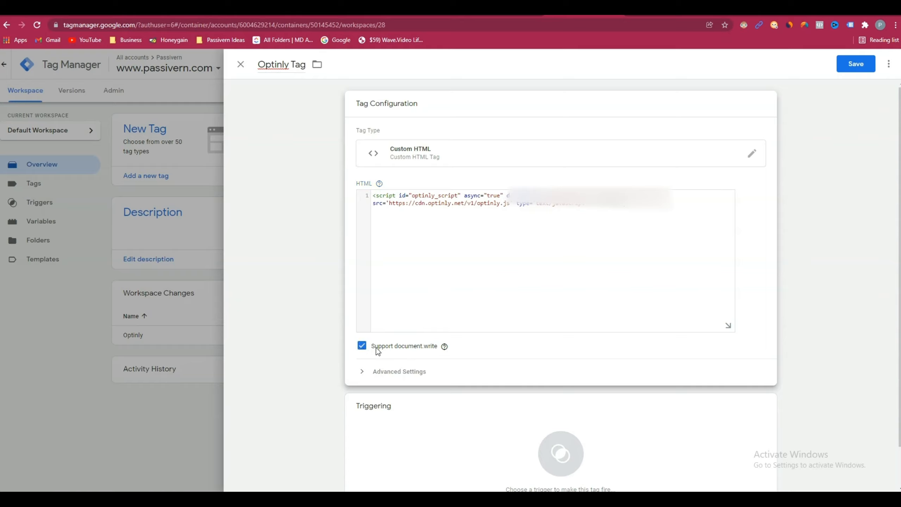
double_click(404, 345)
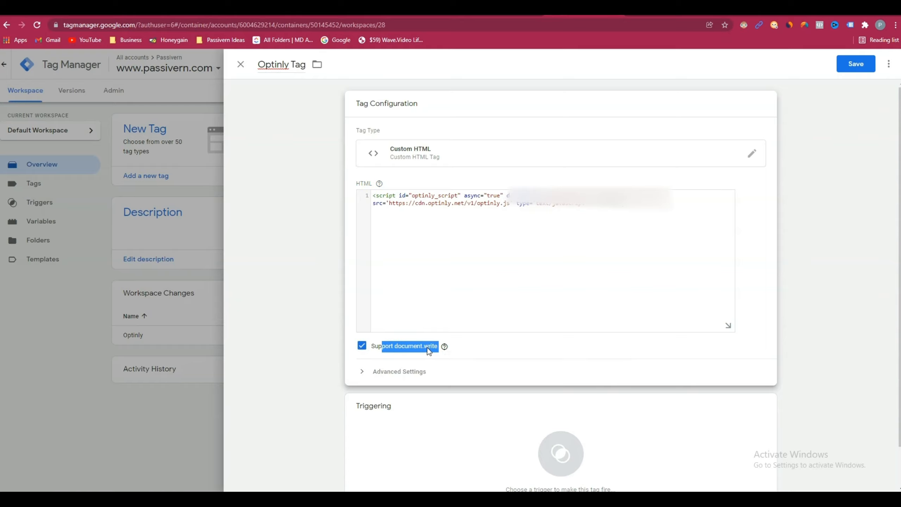
left_click(399, 370)
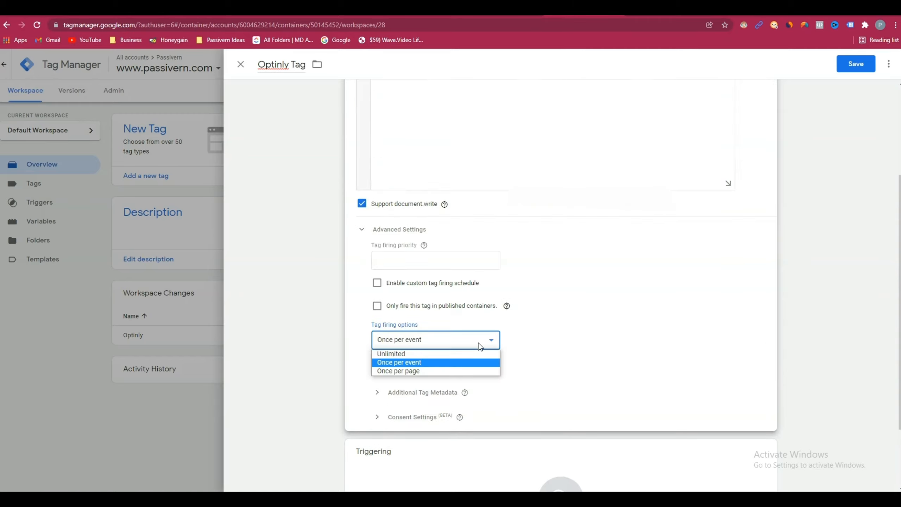
left_click(398, 371)
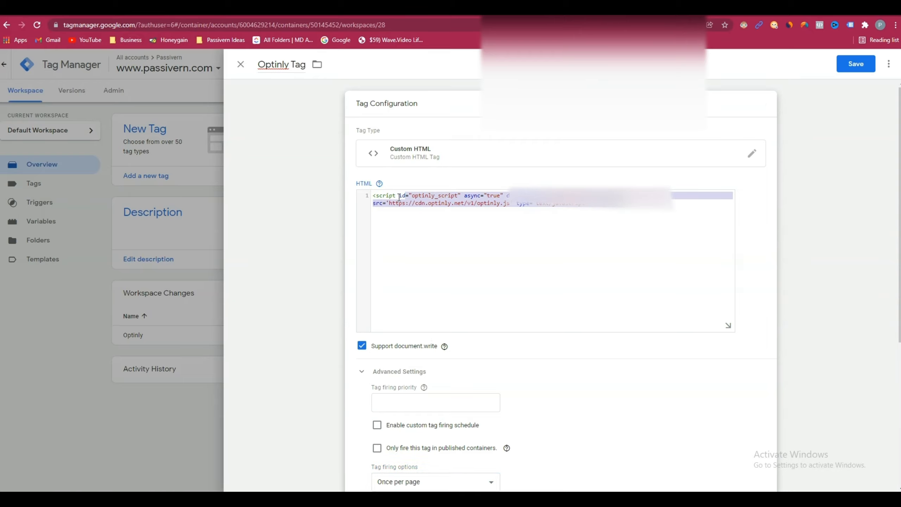
scroll("down", 3)
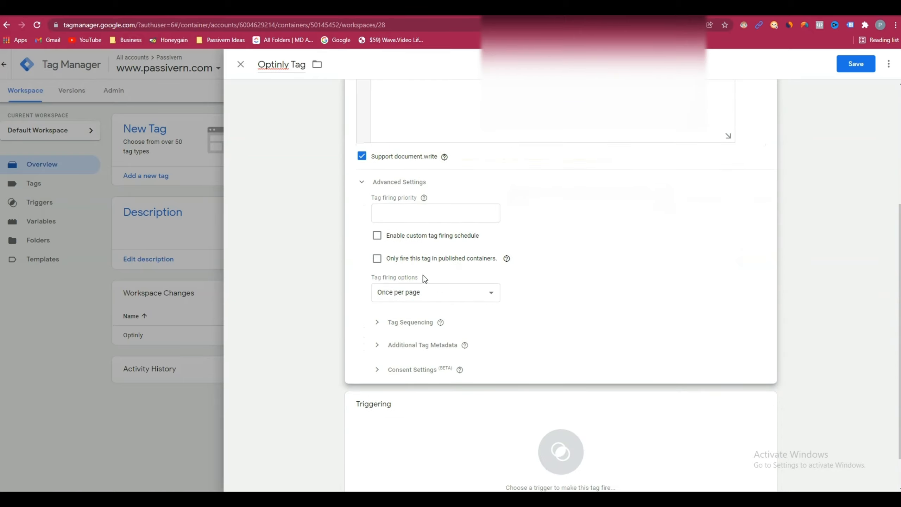
scroll("down", 3)
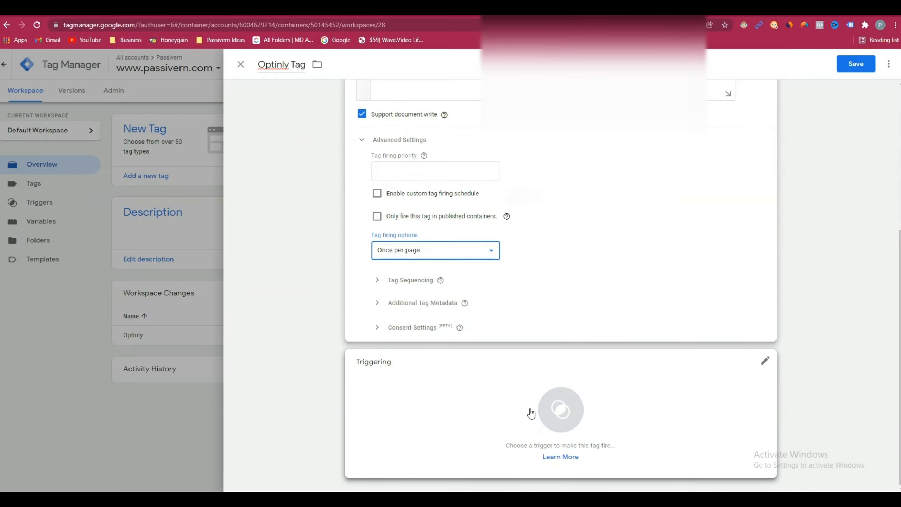
Assign the All Pages trigger to Optinly Tag and save it.
left_click(560, 409)
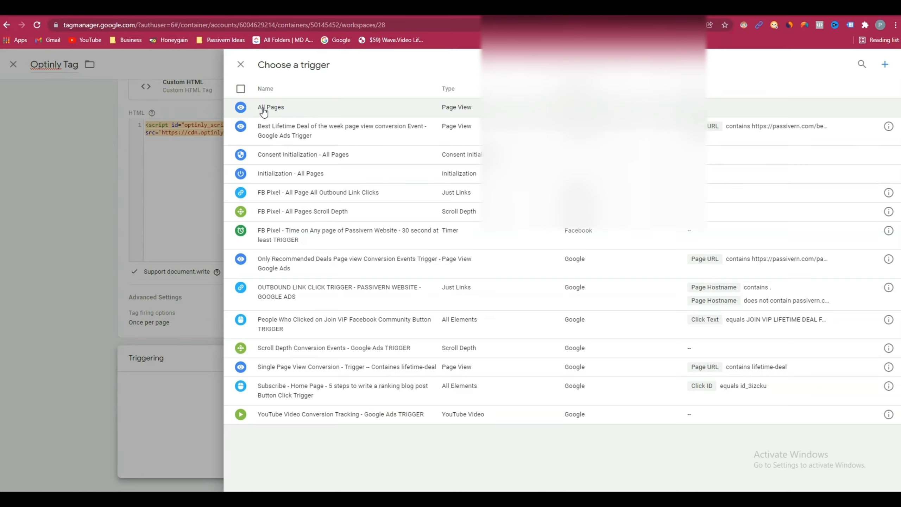
left_click(270, 107)
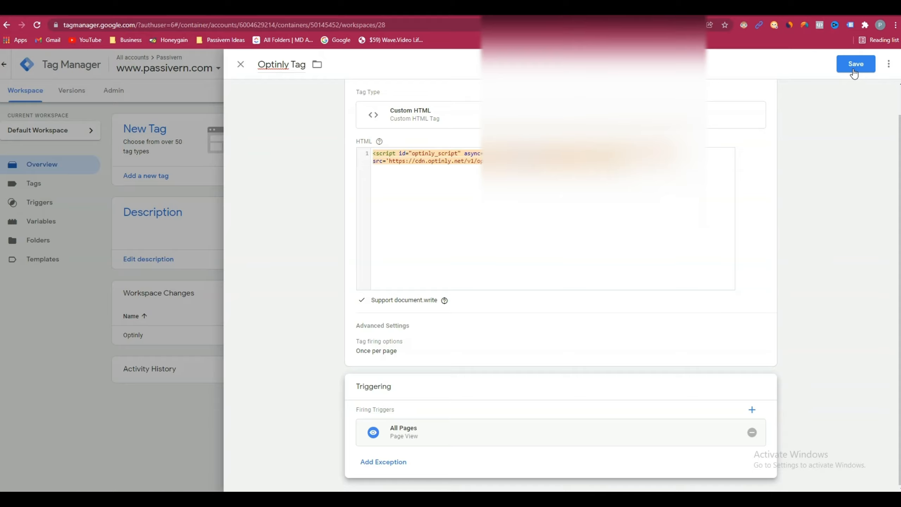
left_click(856, 64)
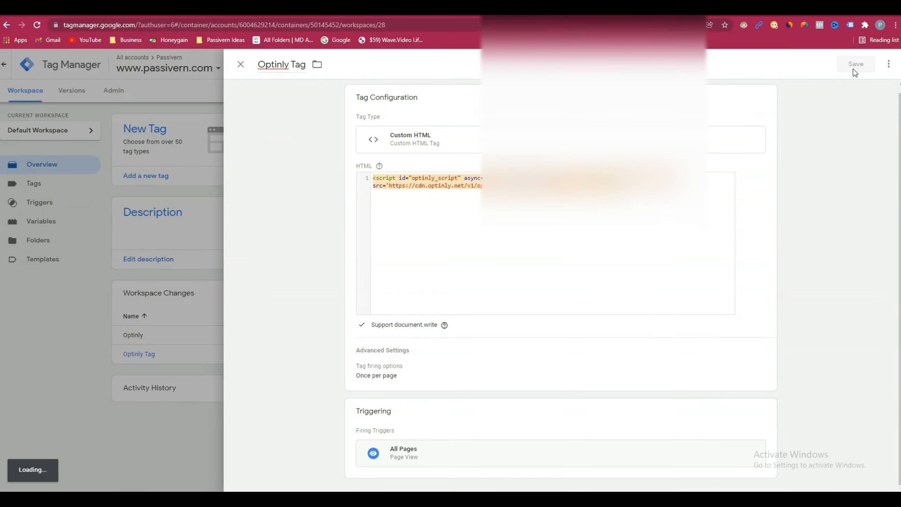
left_click(856, 64)
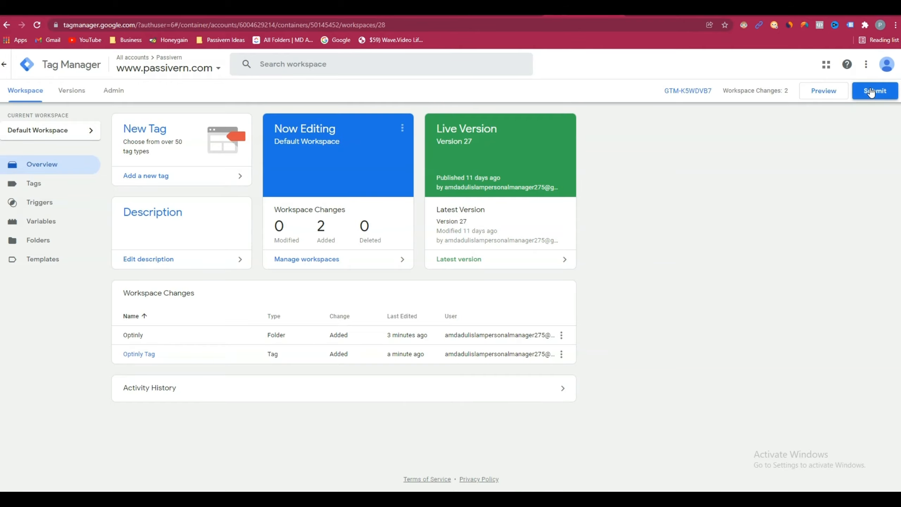
Publish the workspace changes as a version named 'Optinly Tag'.
left_click(874, 90)
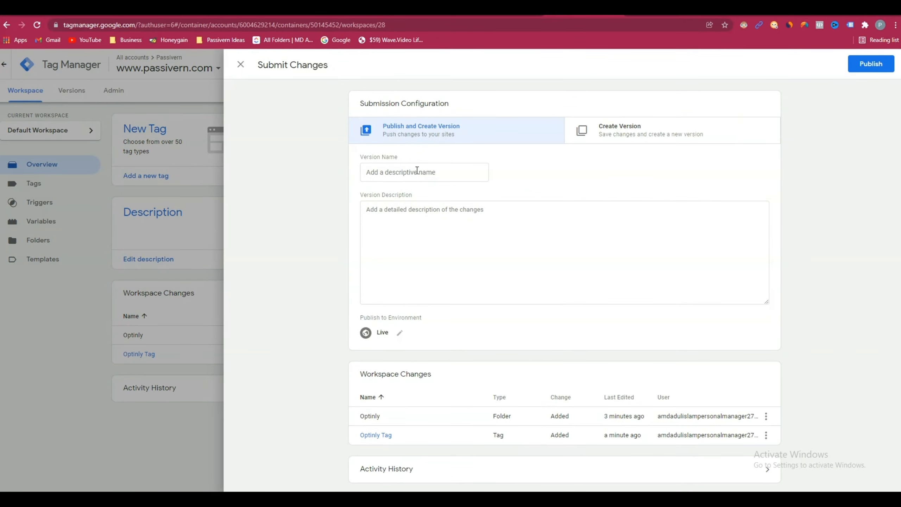
left_click(424, 171)
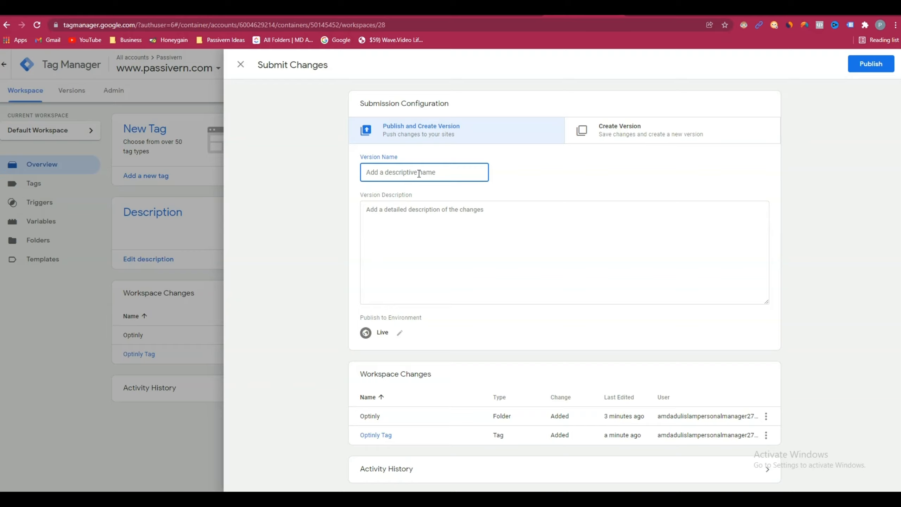
type("Optinly T")
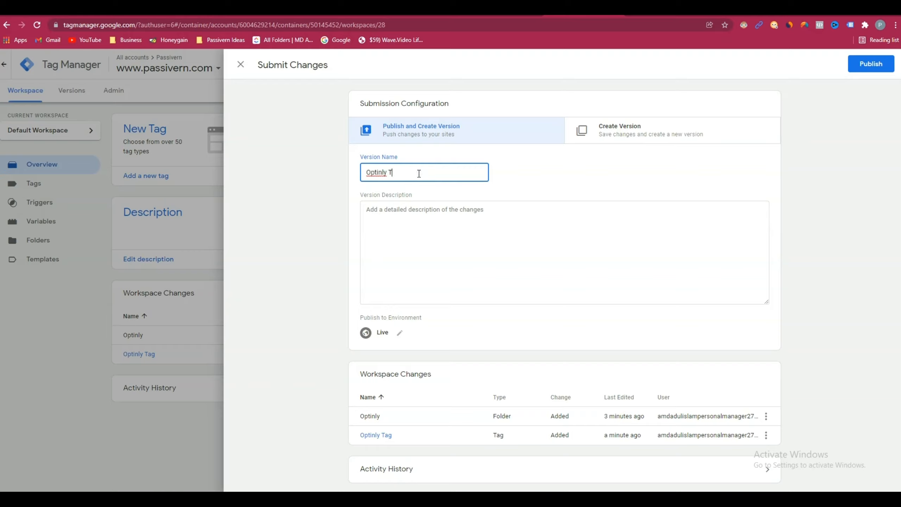
type("ag")
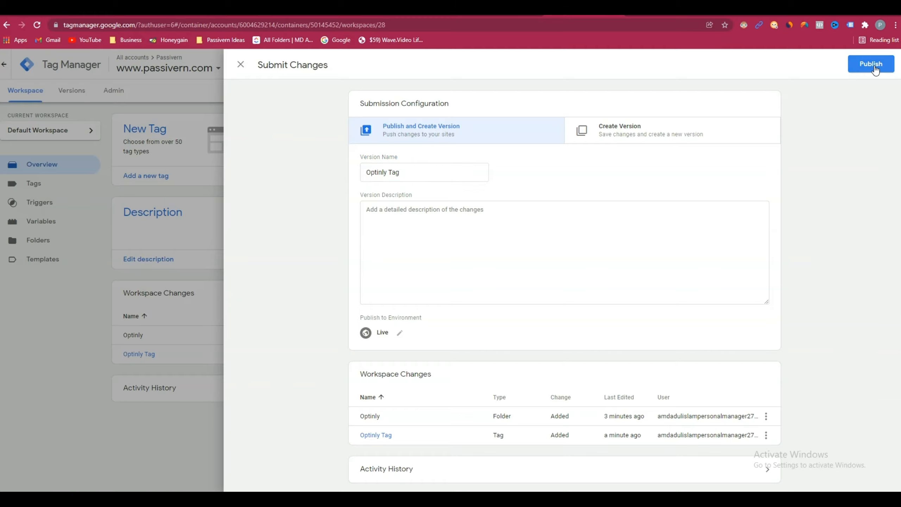
left_click(871, 64)
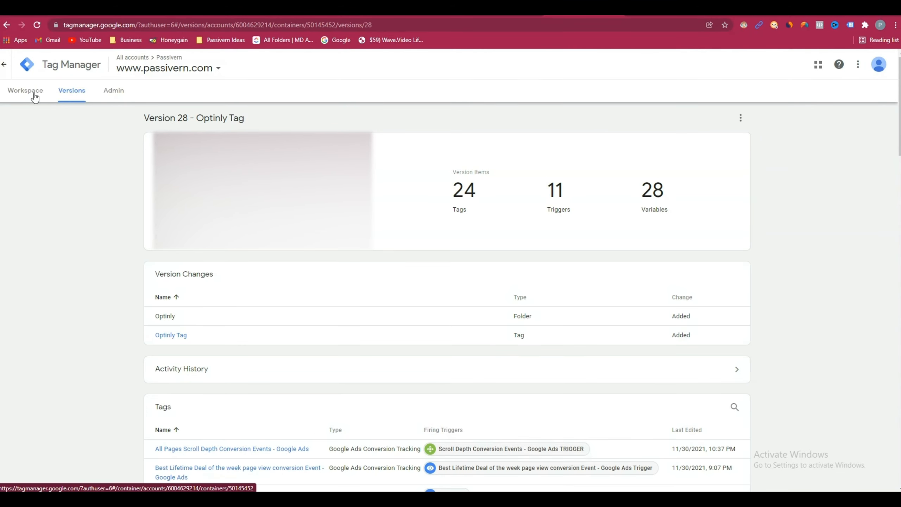
Return to the workspace overview and start Preview mode to test the tag.
left_click(25, 90)
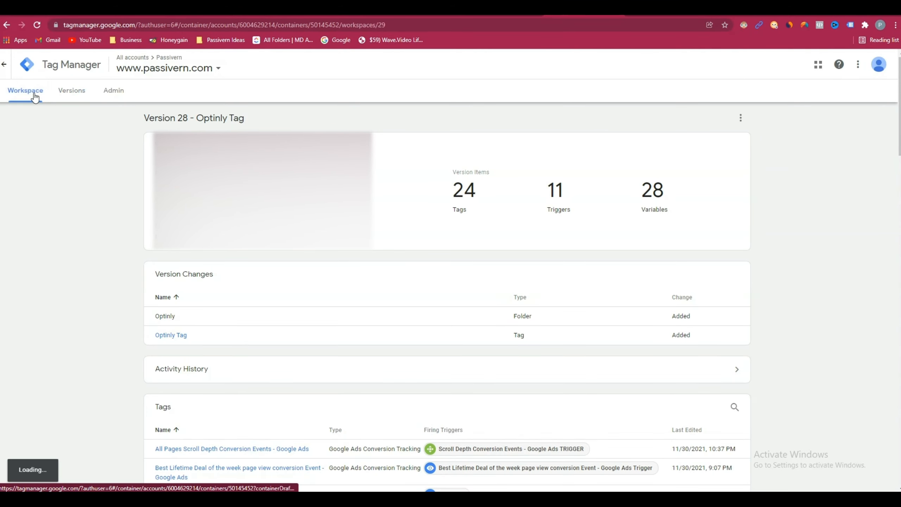
left_click(25, 91)
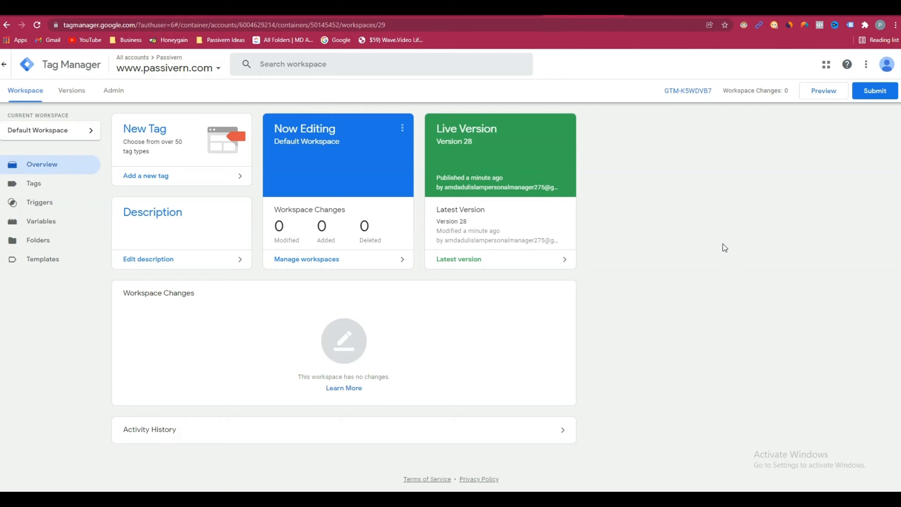
mouse_move(814, 106)
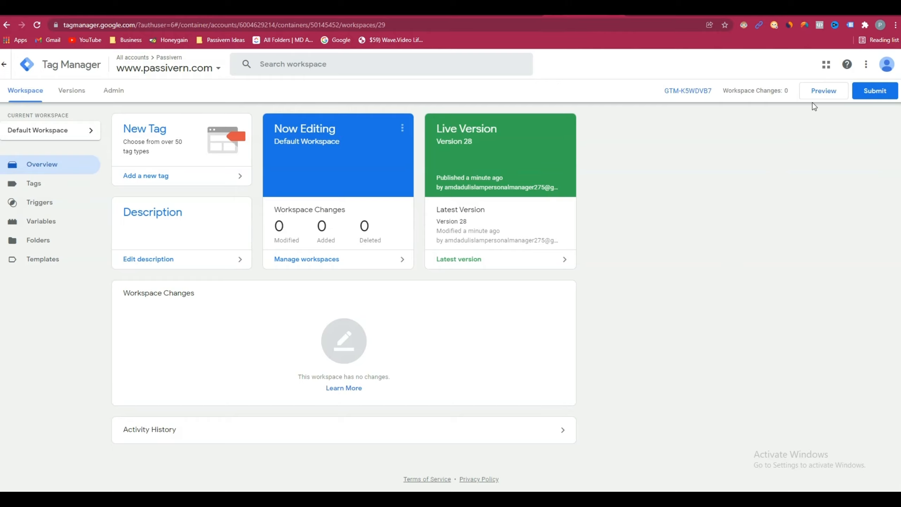
left_click(823, 90)
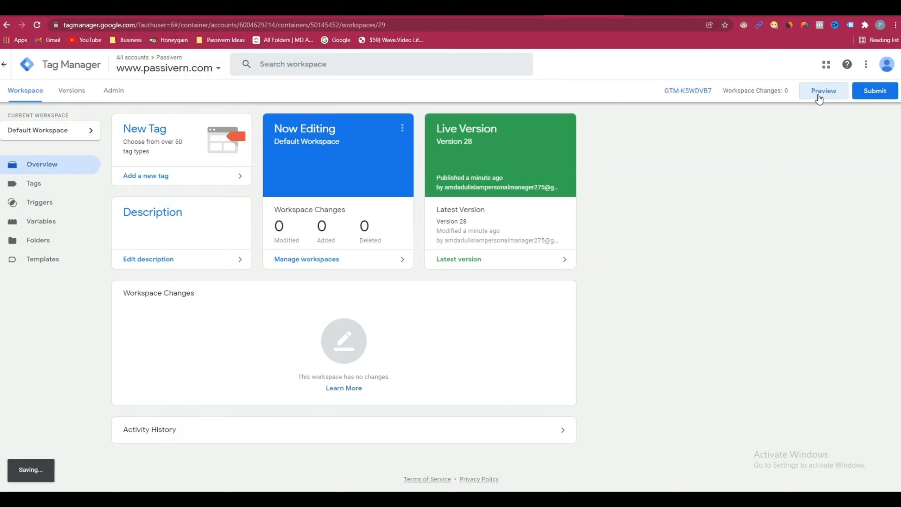
Connect Tag Assistant to passivern.com and browse the homepage in debug mode.
left_click(823, 91)
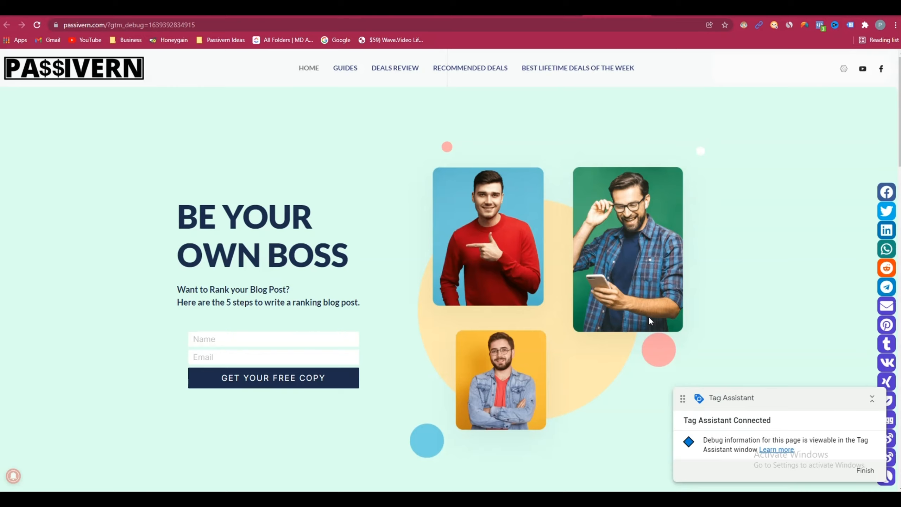
scroll("down", 3)
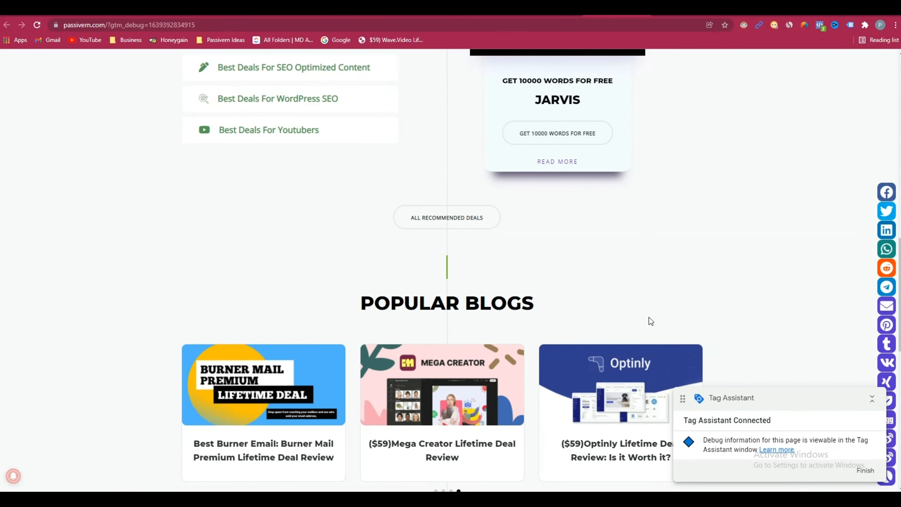
scroll("down", 3)
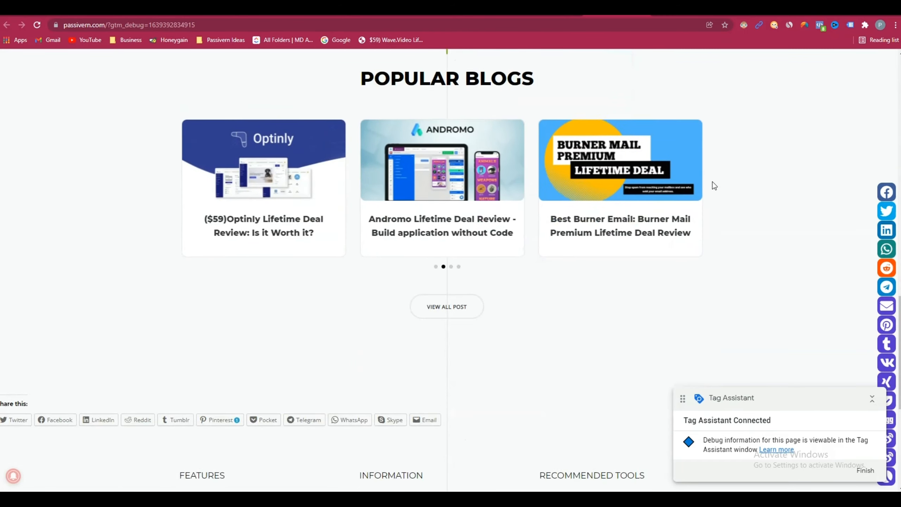
scroll("up", 3)
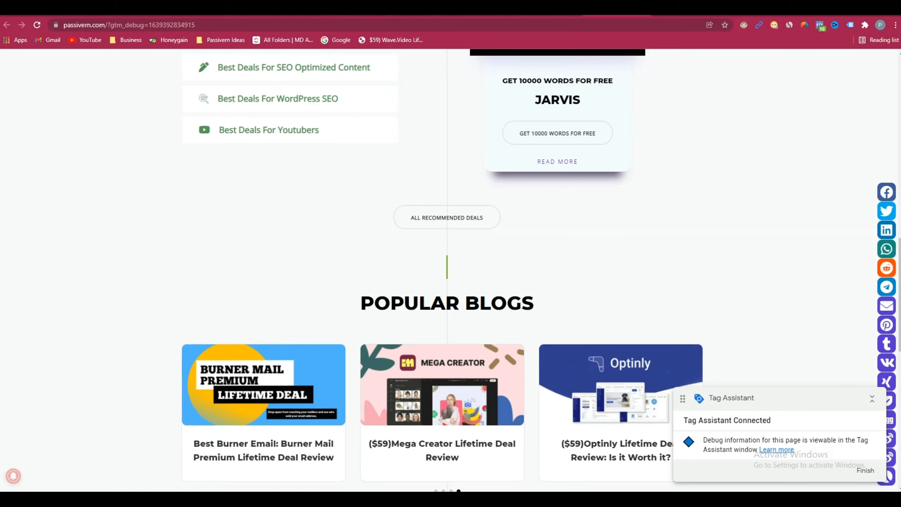
Confirm in Tag Assistant's summary that Optinly Tag fired once as Custom HTML.
left_click(865, 470)
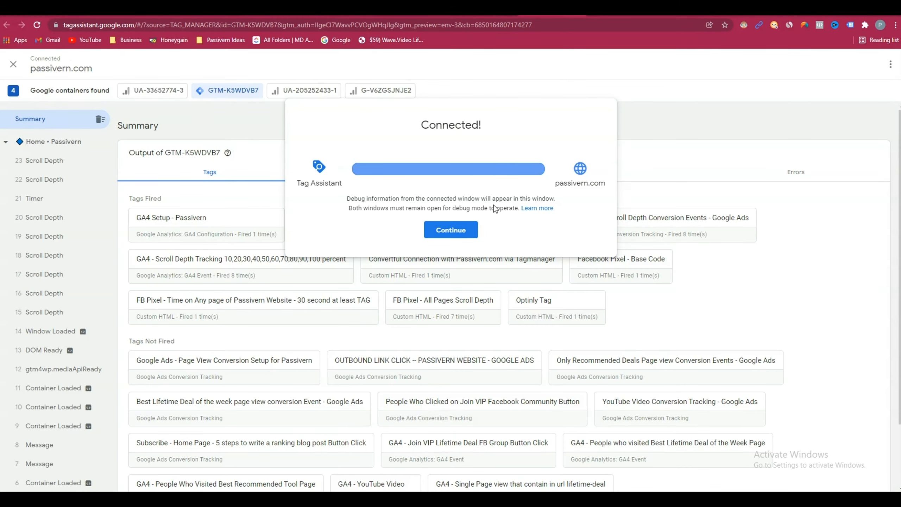
left_click(451, 230)
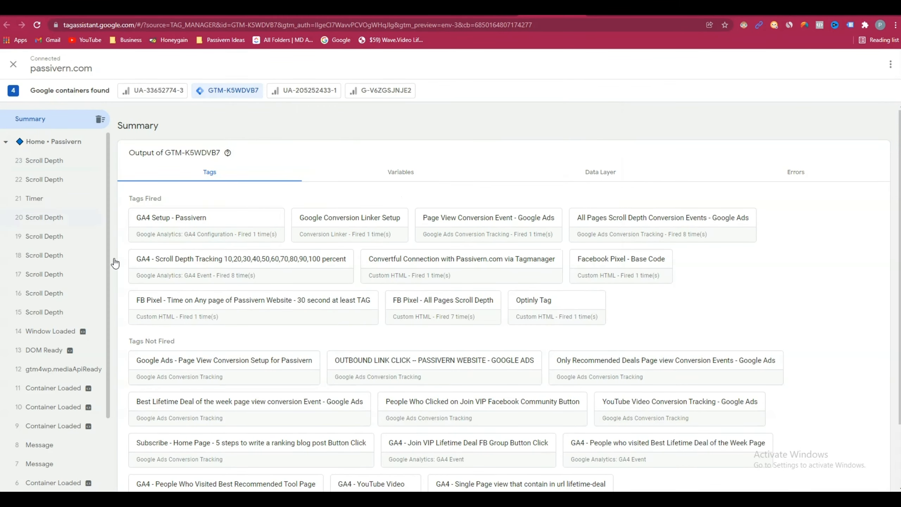
mouse_move(556, 308)
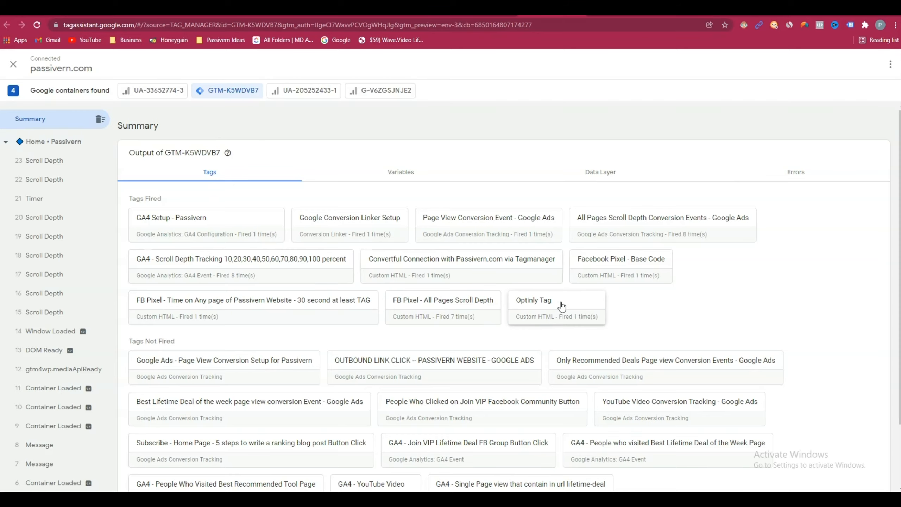
double_click(533, 300)
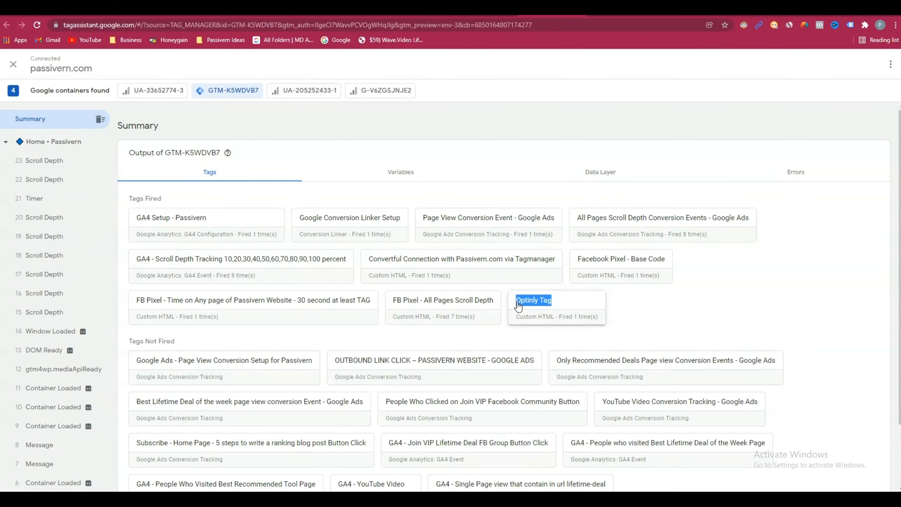
mouse_move(624, 311)
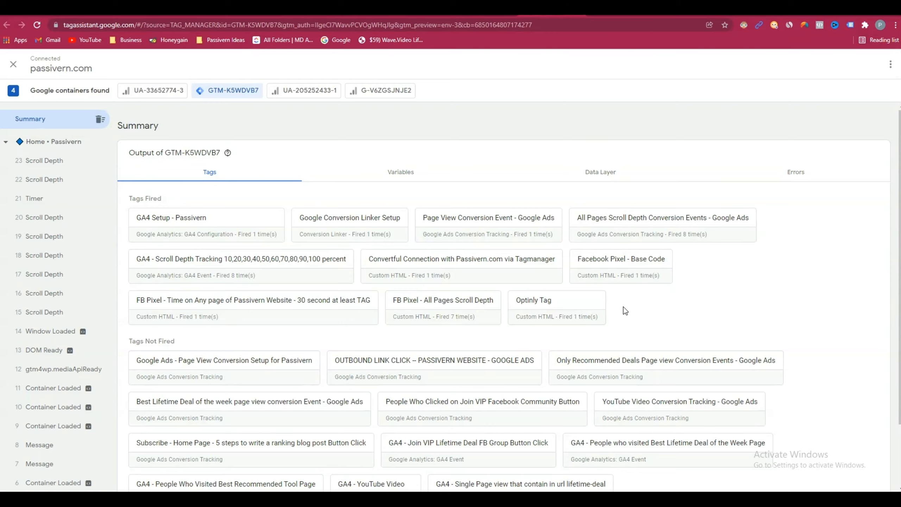